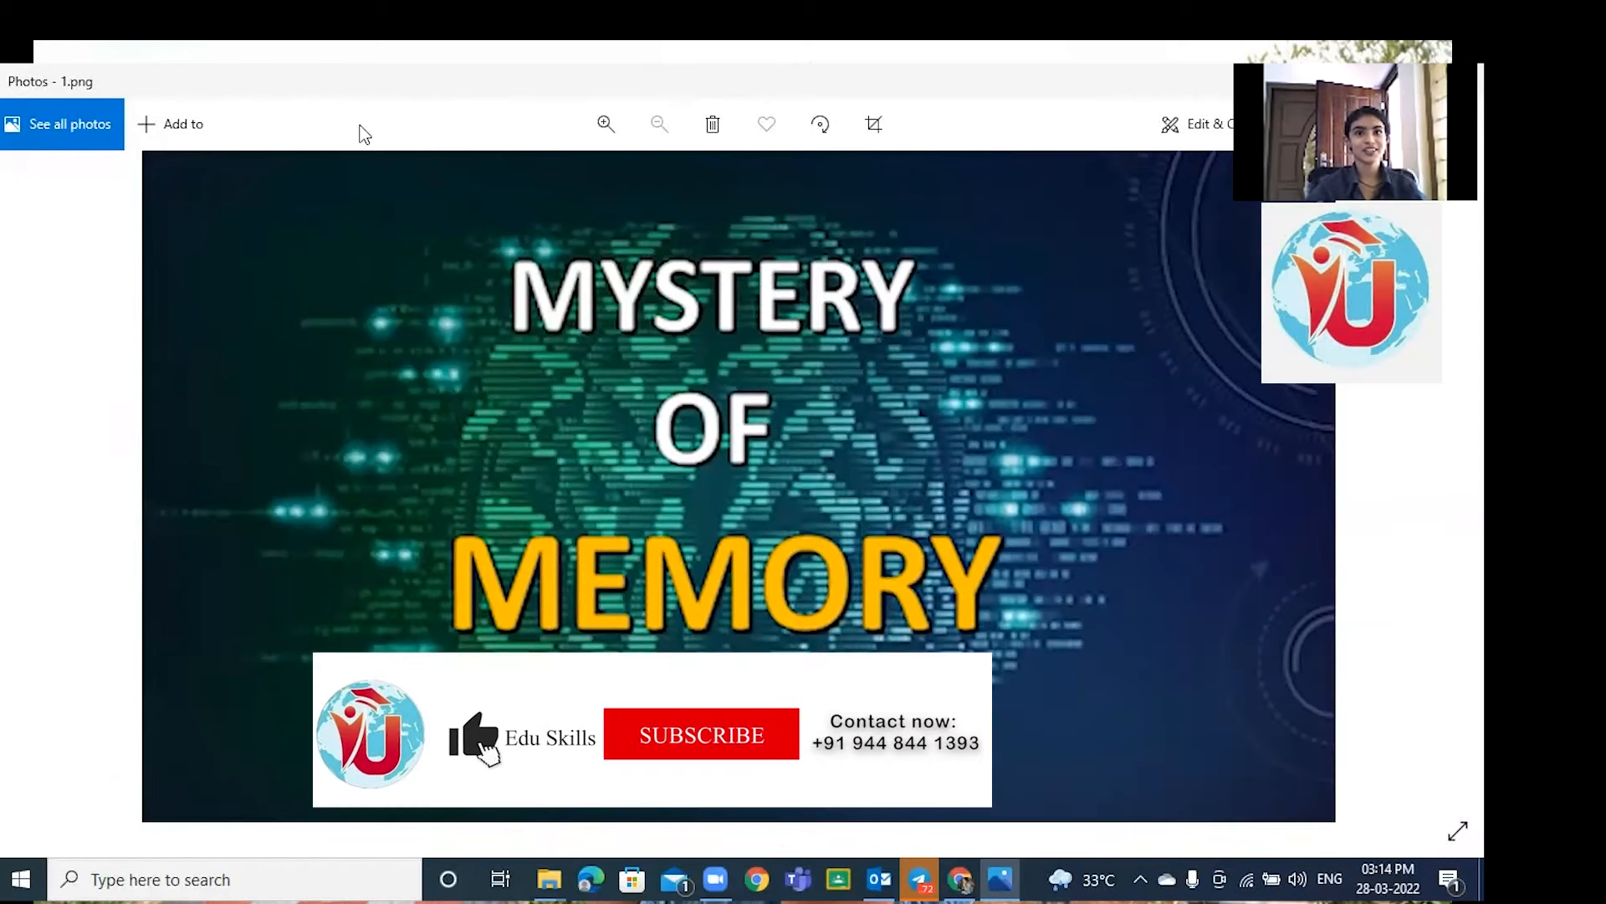
# Advance the slideshow from the Mystery of Memory title toward the Use your Head and Heart slide.
pyautogui.click(701, 735)
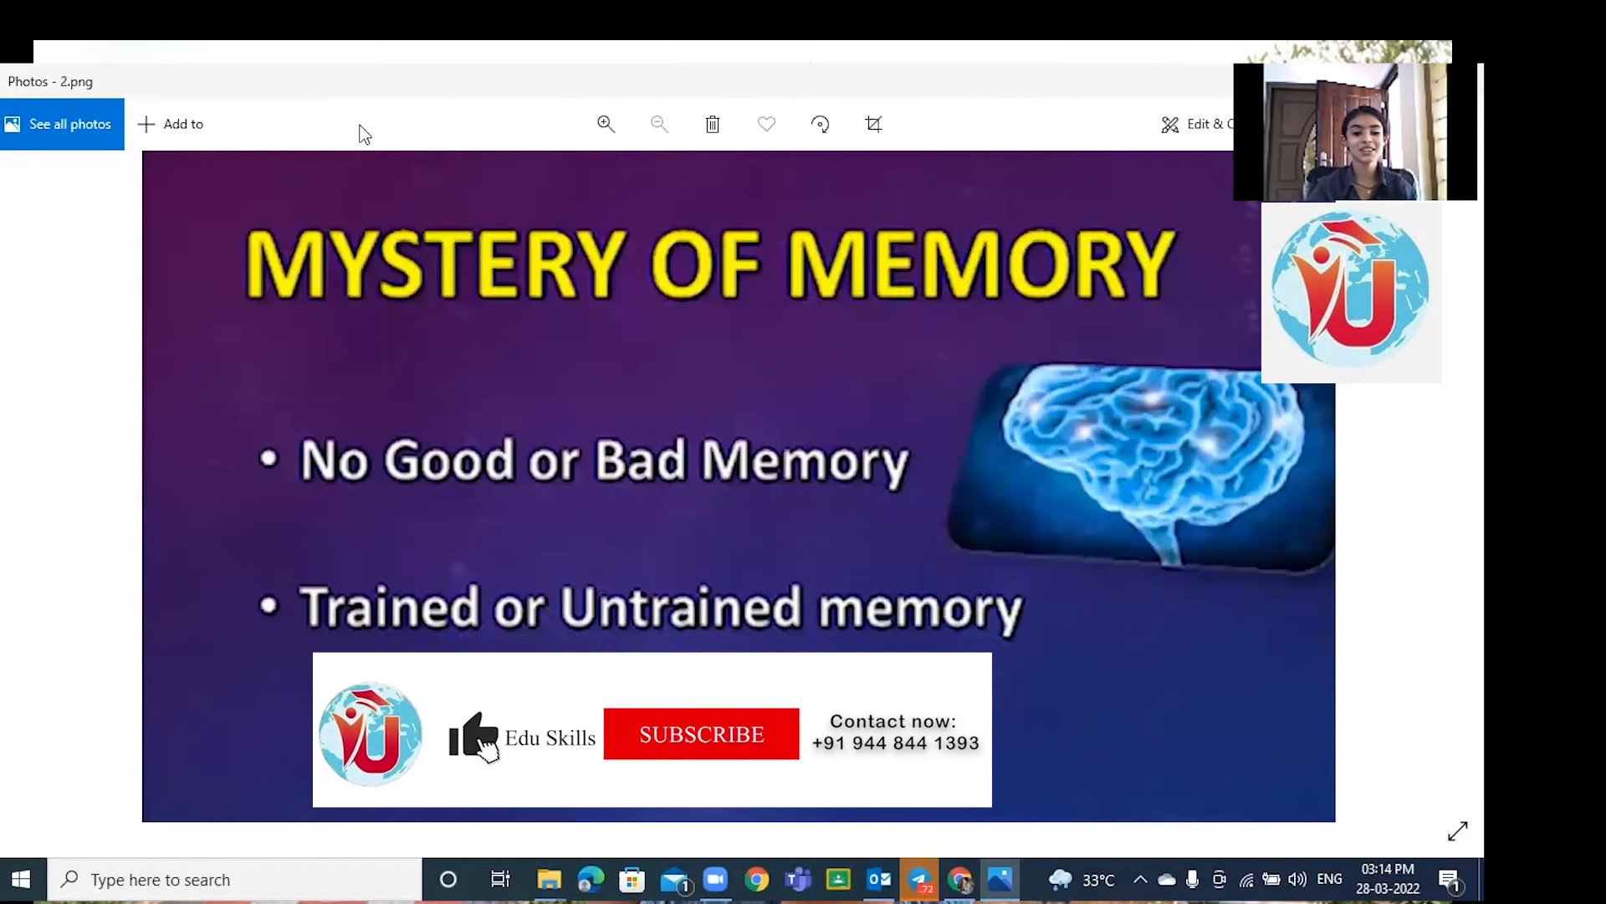
pyautogui.click(701, 735)
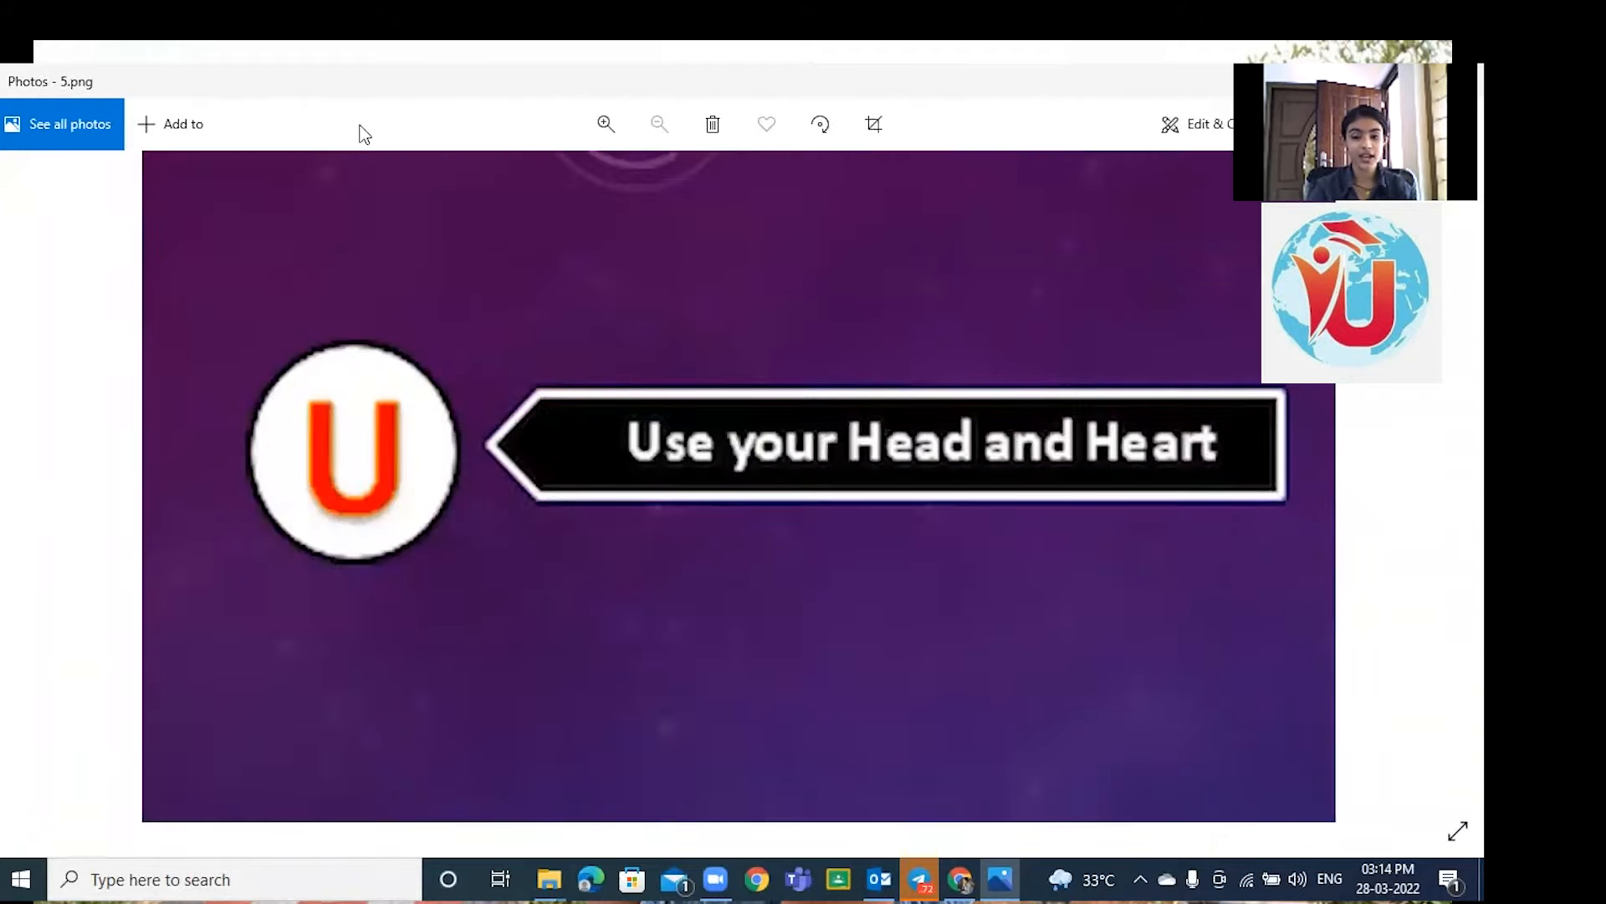
# Step past the Sensory Association slide to the Note-taking slide (7.png).
pyautogui.press('Right')
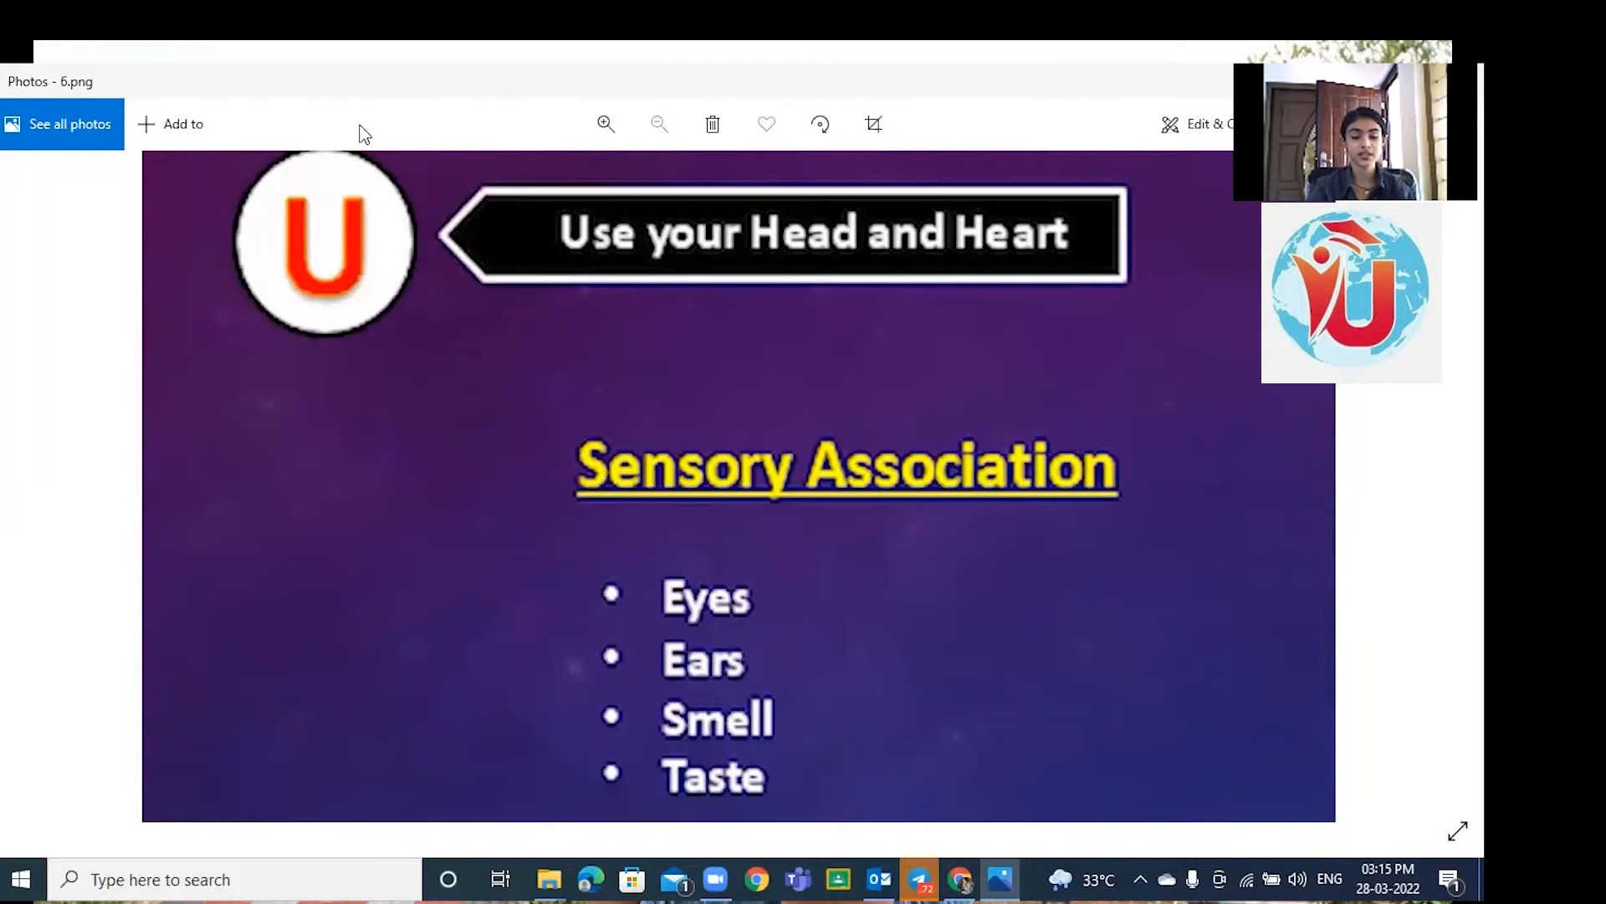
pyautogui.press('Right')
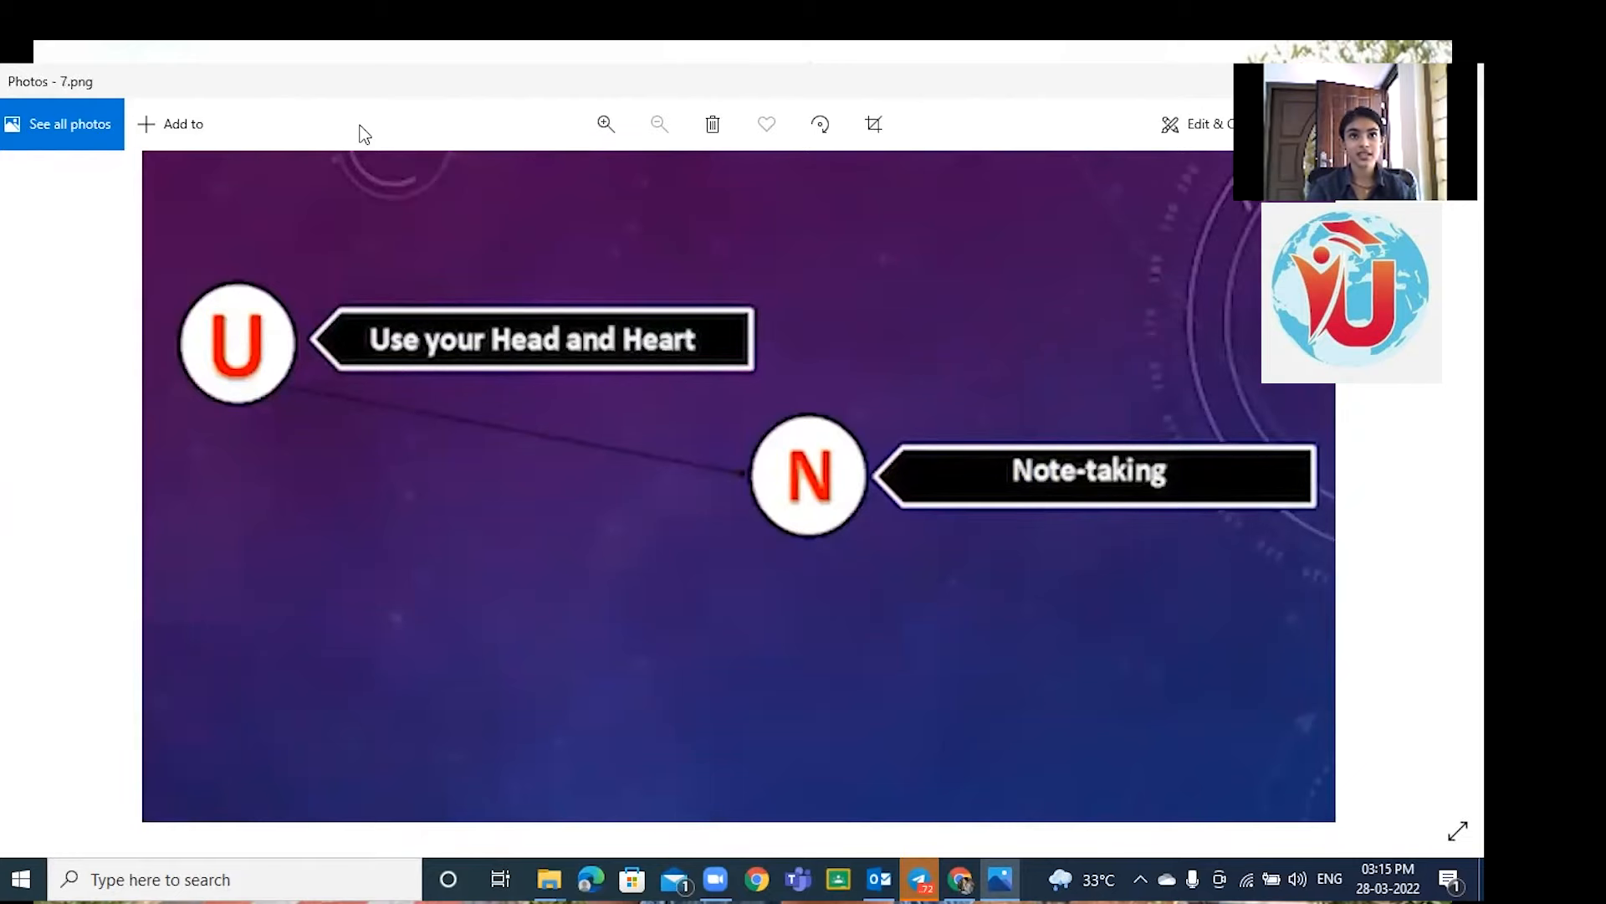